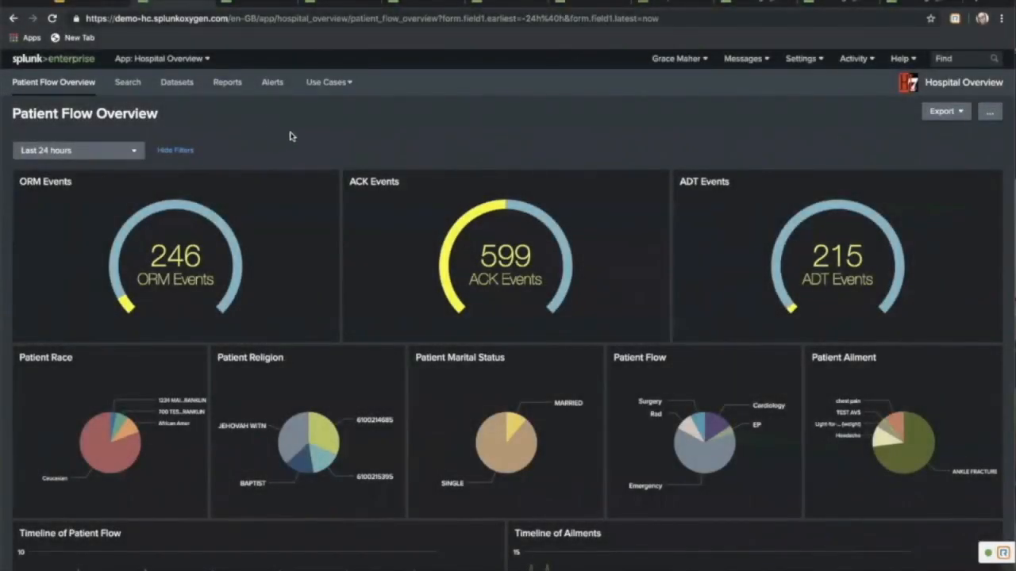
mouse_move(257, 139)
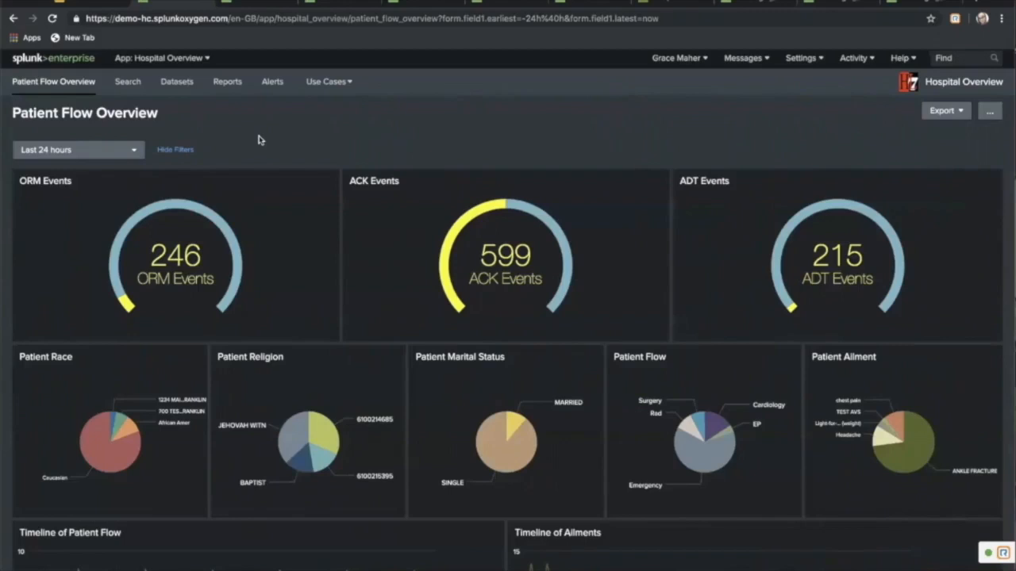
Step: Browse down the current dashboard, then switch to Use Case 0 - Exploring HL7 events
scroll(down, 3)
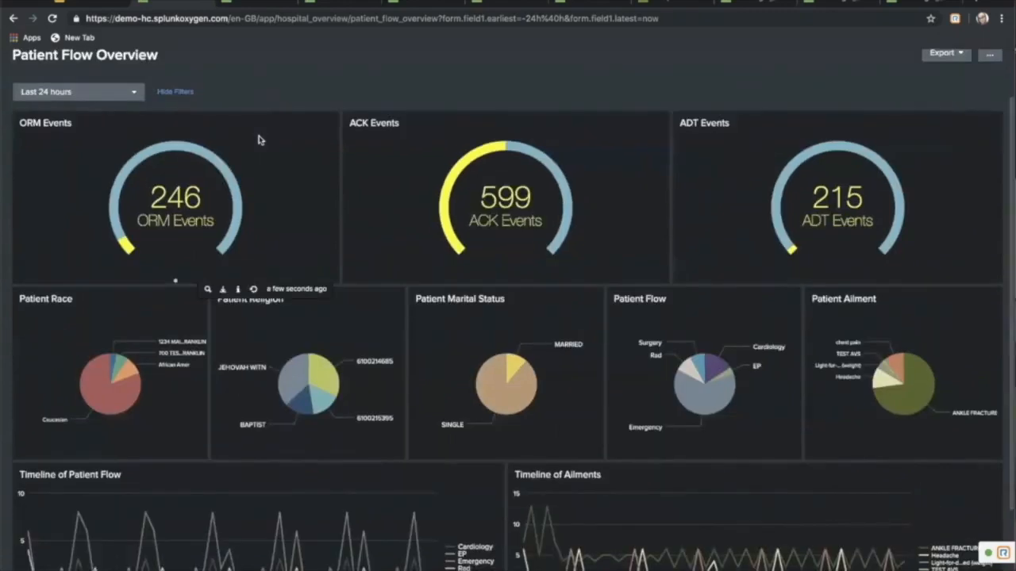
scroll(down, 3)
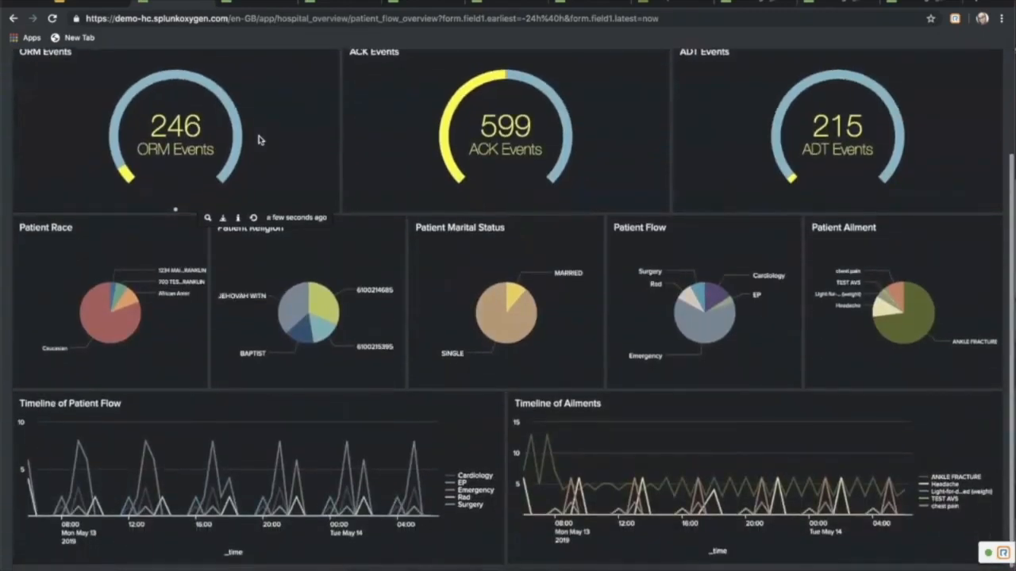
scroll(down, 3)
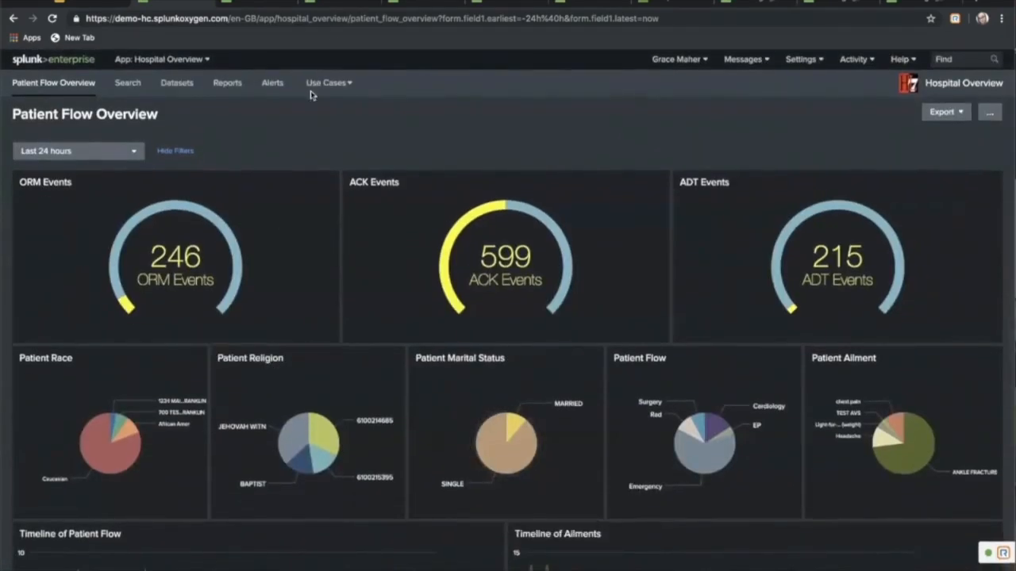
click(325, 82)
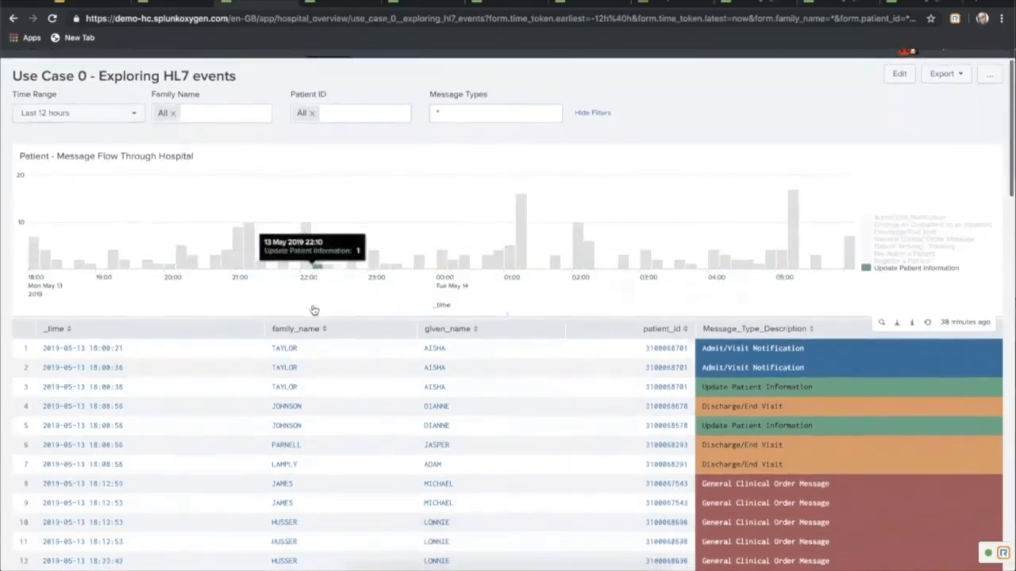
Step: Scroll the HL7 events dashboard down to the patient message table
scroll(down, 3)
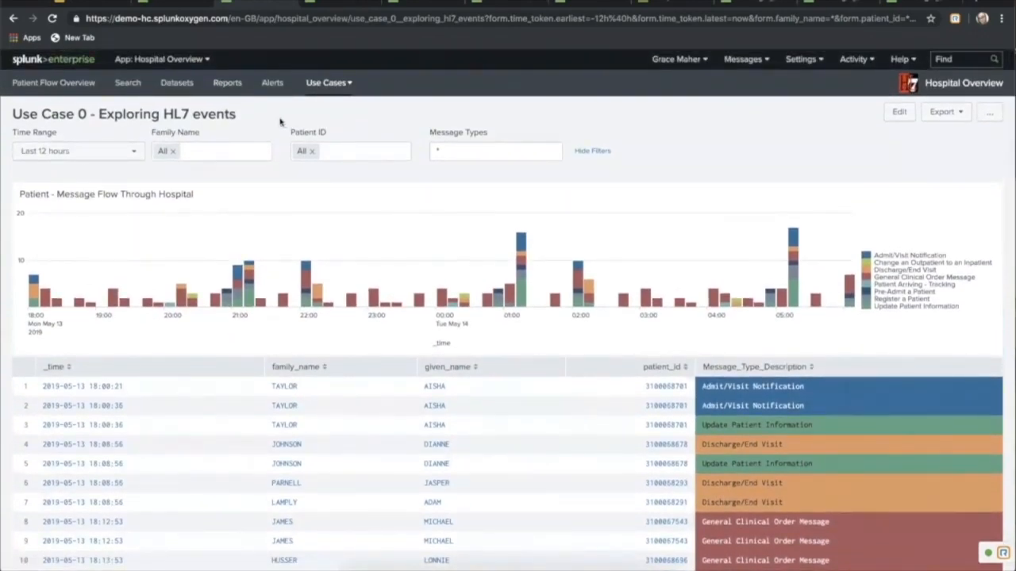
mouse_move(578, 415)
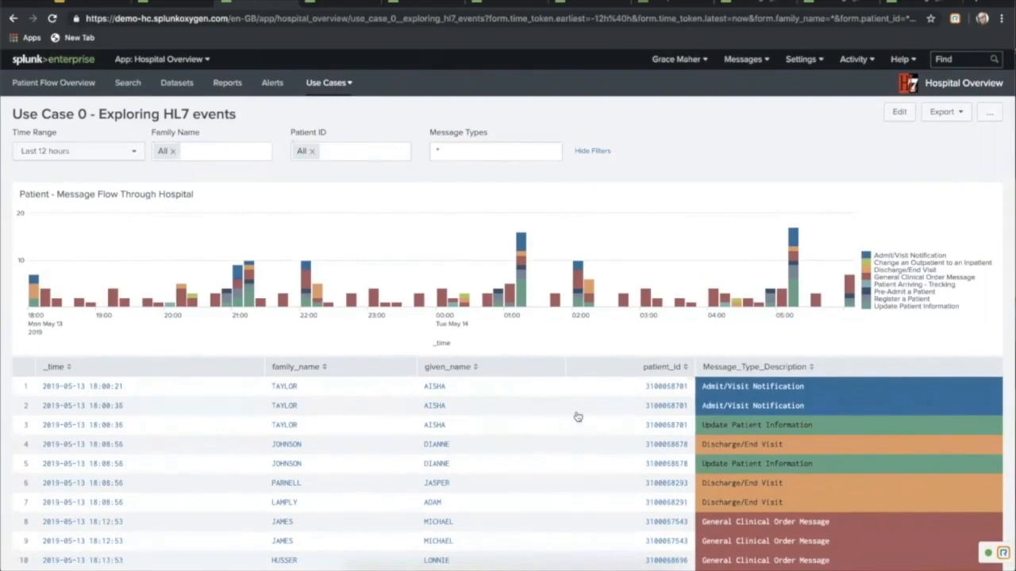
scroll(down, 3)
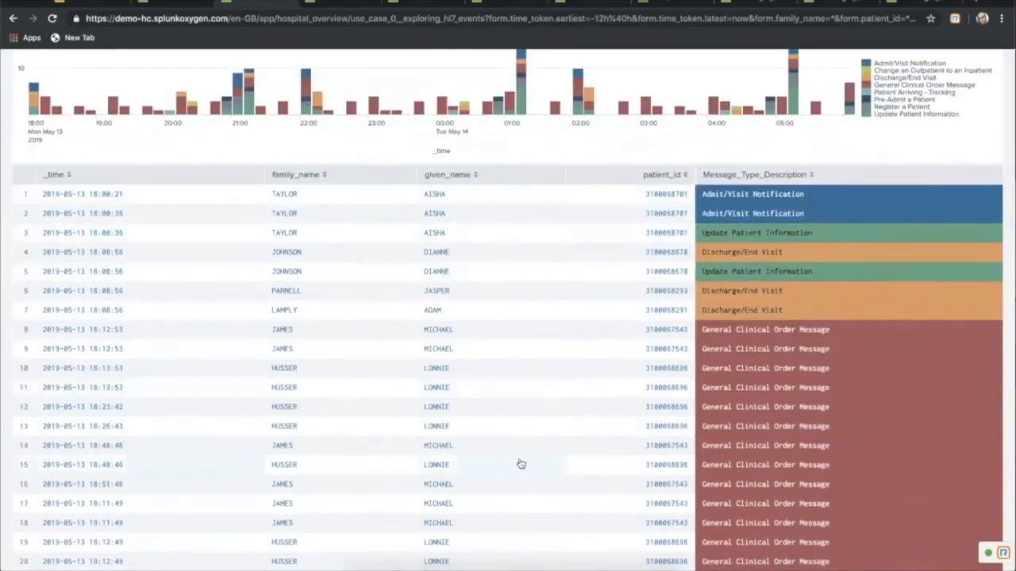
mouse_move(635, 191)
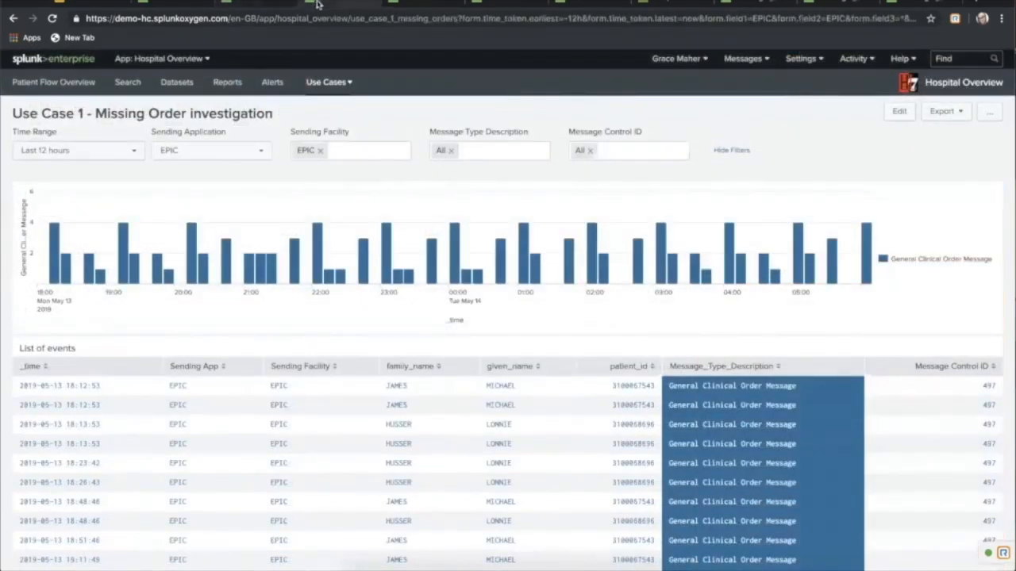
mouse_move(361, 119)
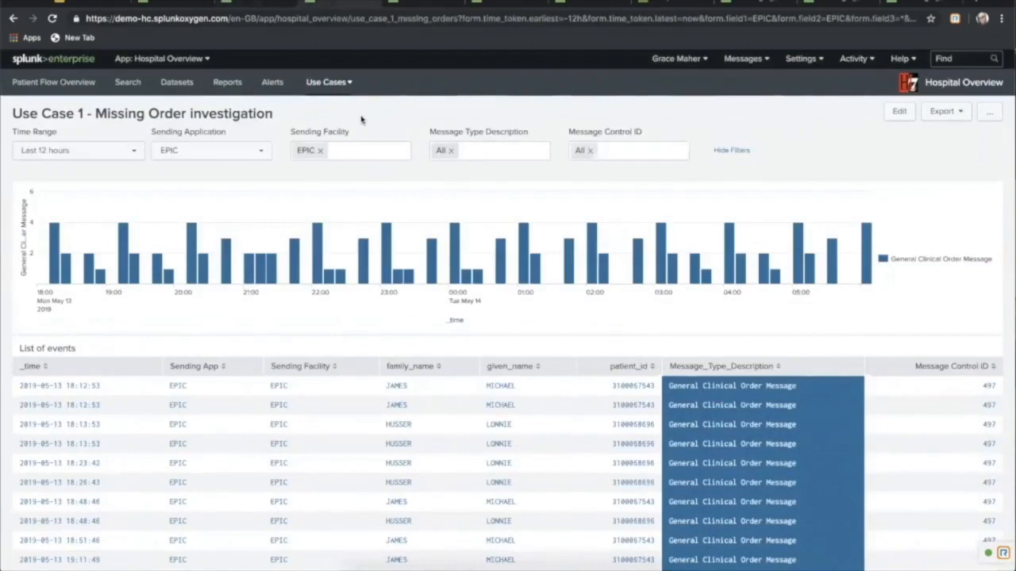
mouse_move(318, 108)
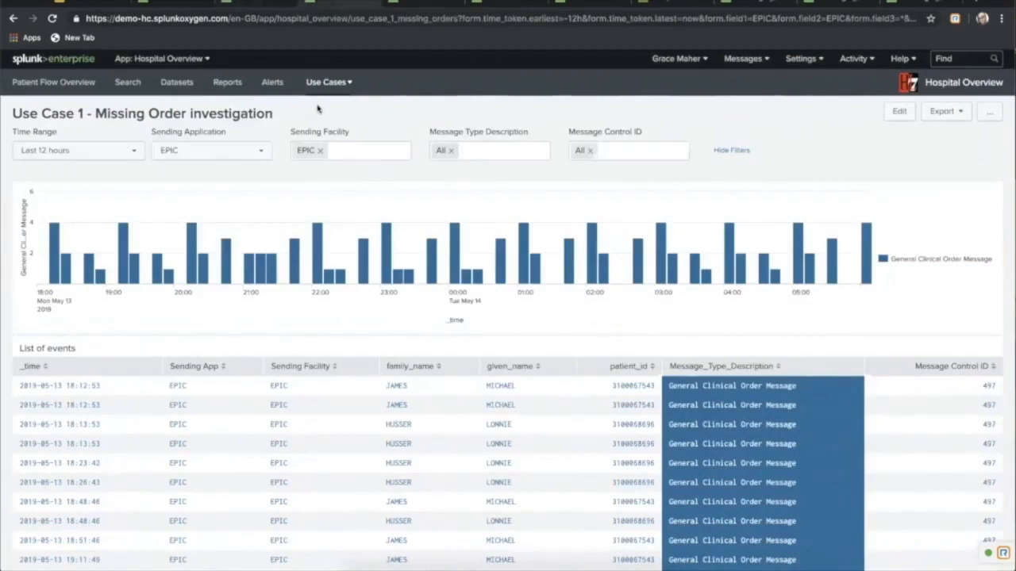
mouse_move(315, 112)
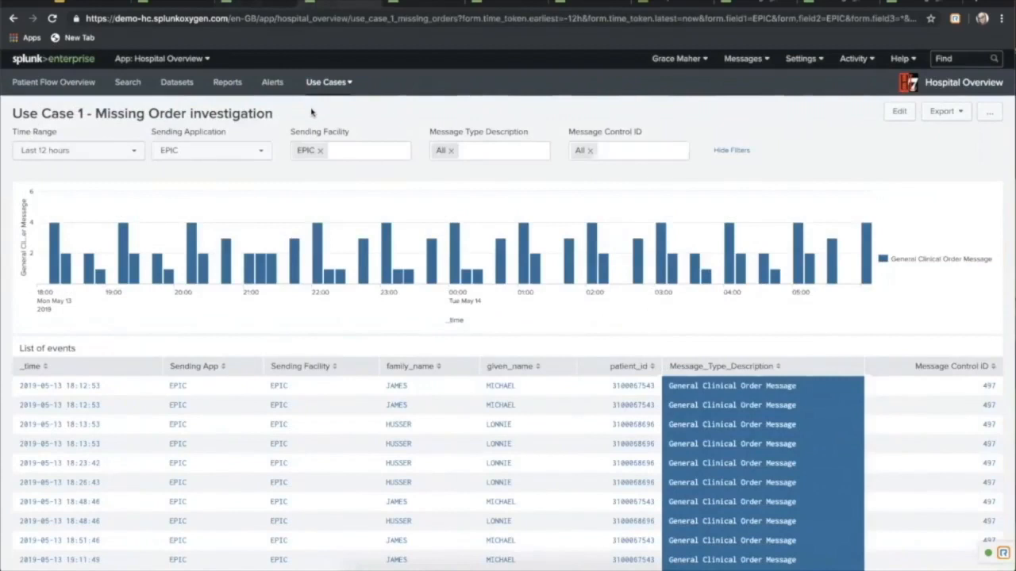
mouse_move(400, 129)
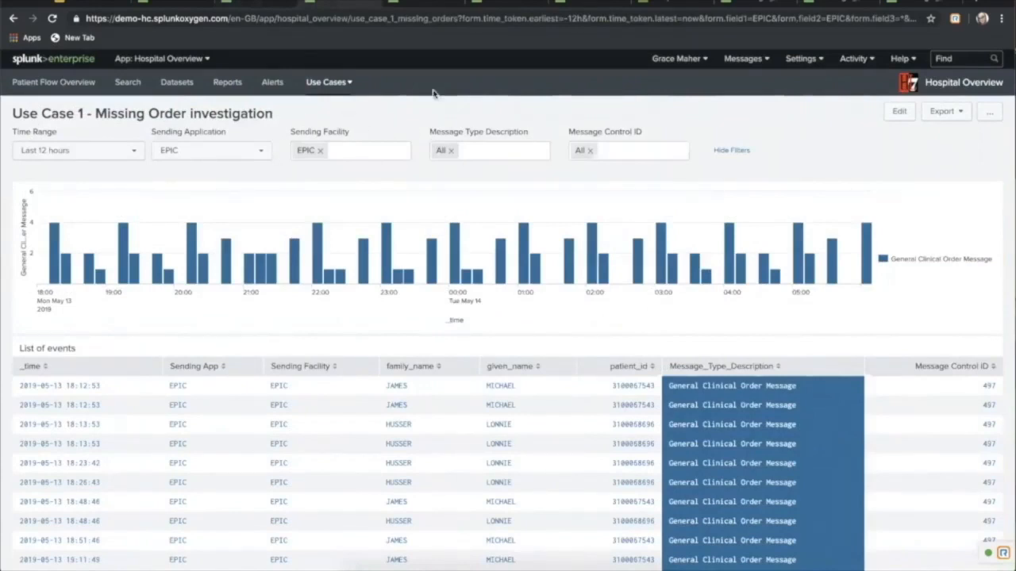
Step: Switch to the Use Case 2 - ETL Message Queue dashboard with its four stage counts
click(327, 83)
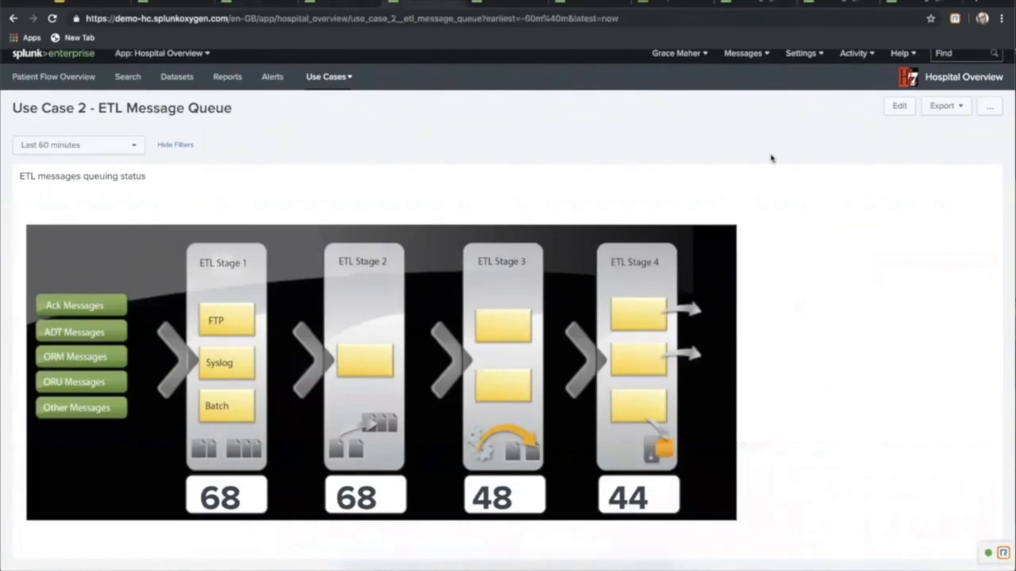
mouse_move(508, 6)
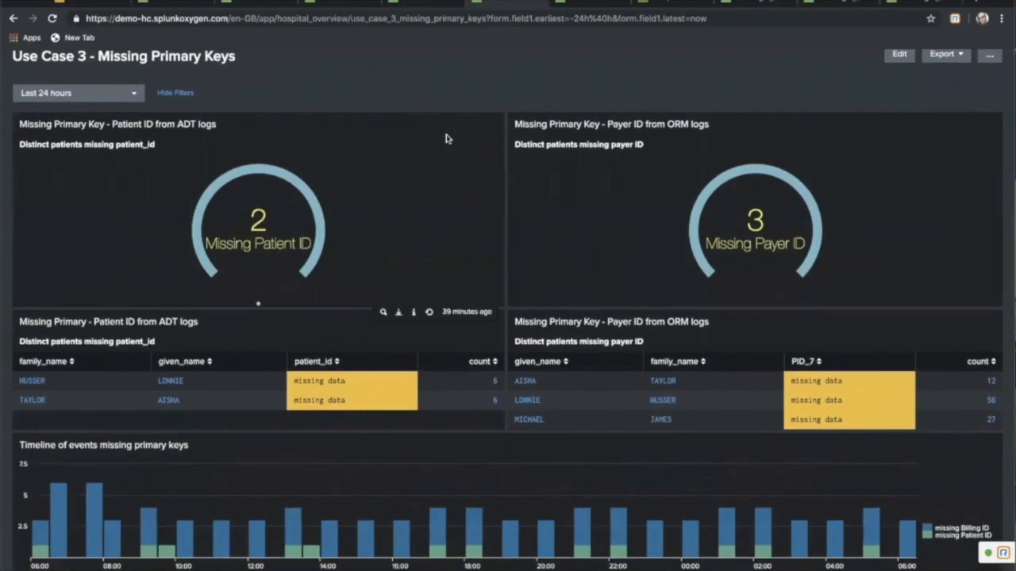
mouse_move(516, 105)
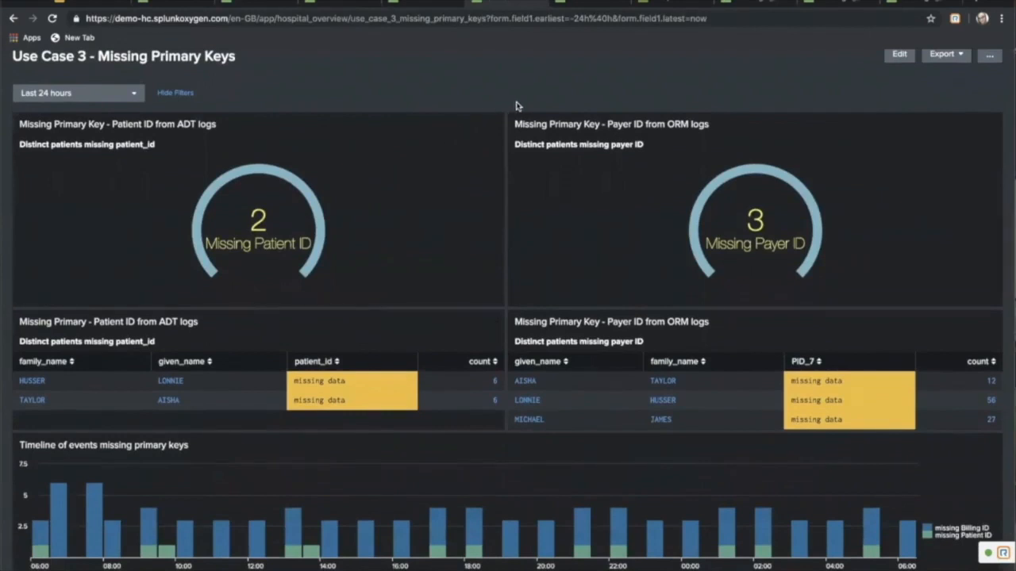
Step: Scroll the Missing Primary Keys dashboard down to its timeline chart
scroll(down, 3)
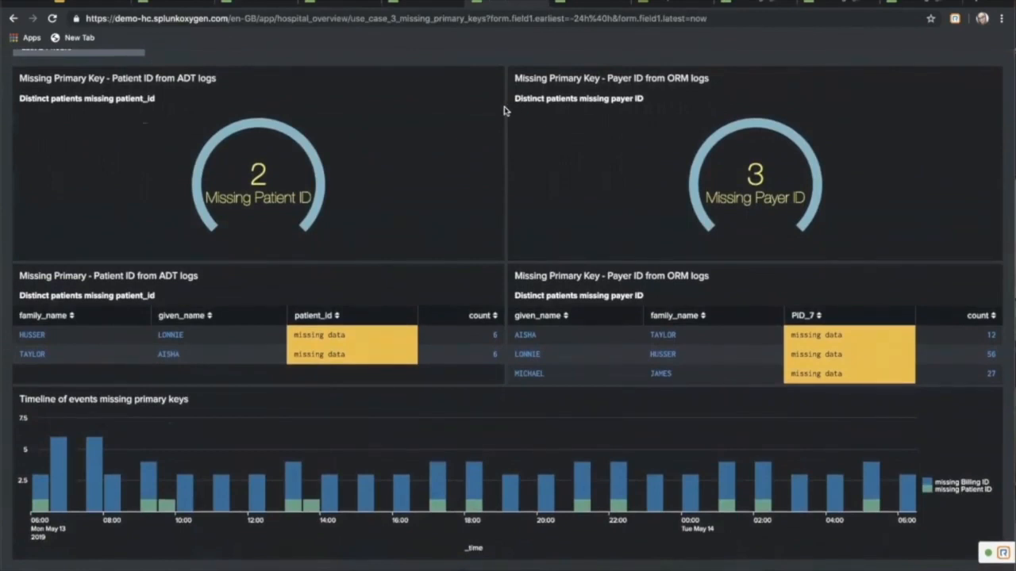
mouse_move(507, 103)
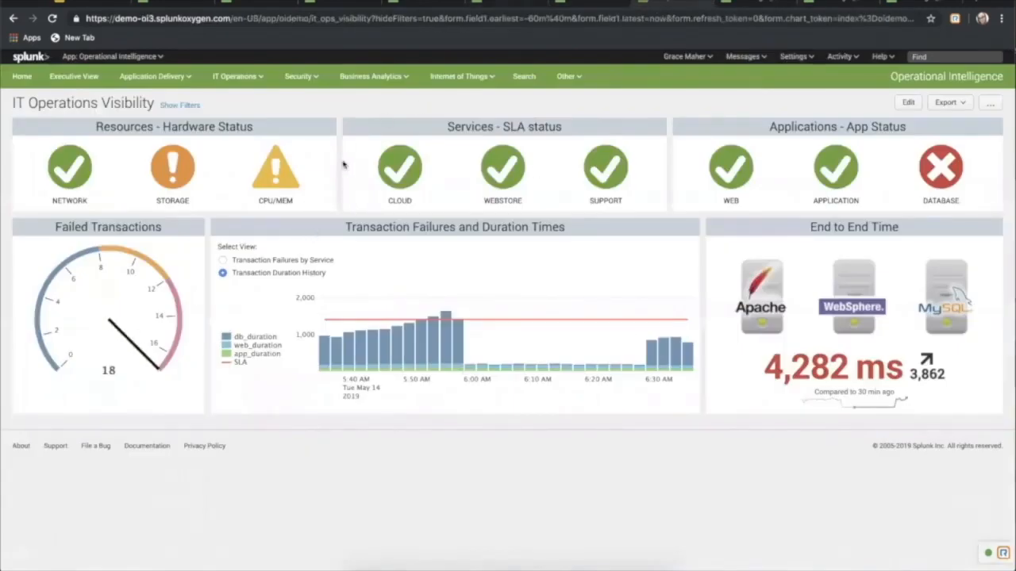
mouse_move(340, 129)
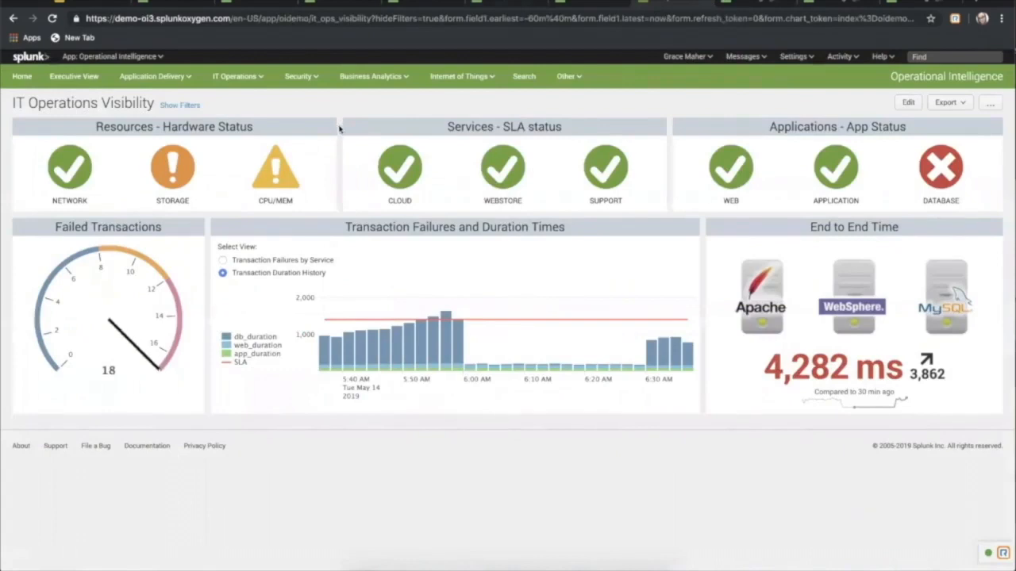
mouse_move(209, 206)
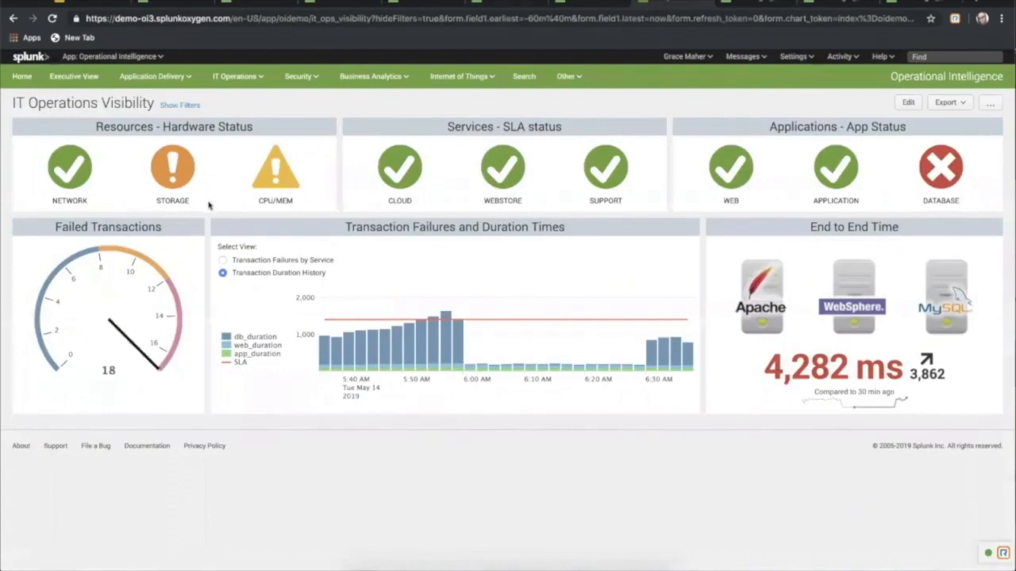
mouse_move(178, 209)
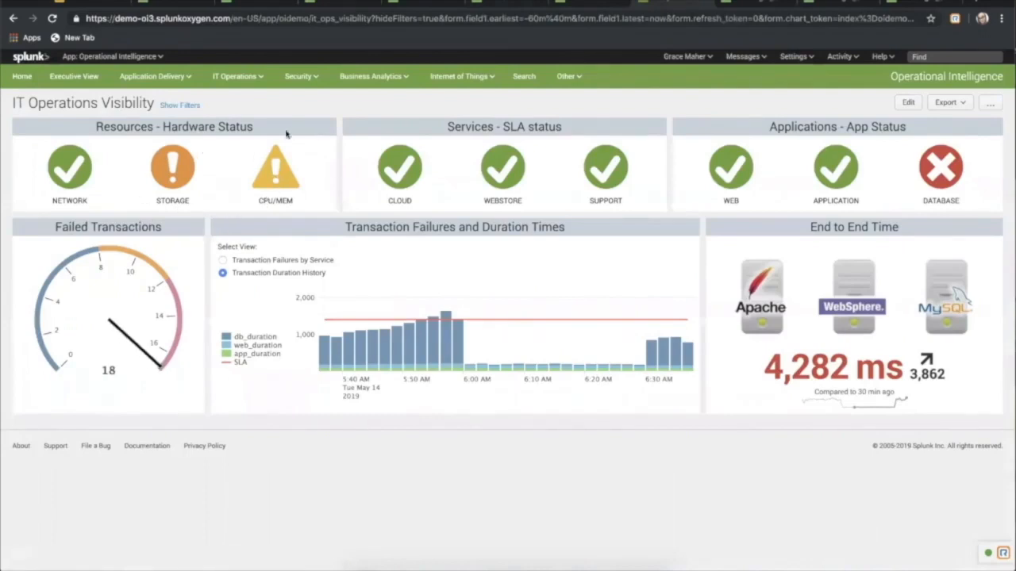
mouse_move(721, 246)
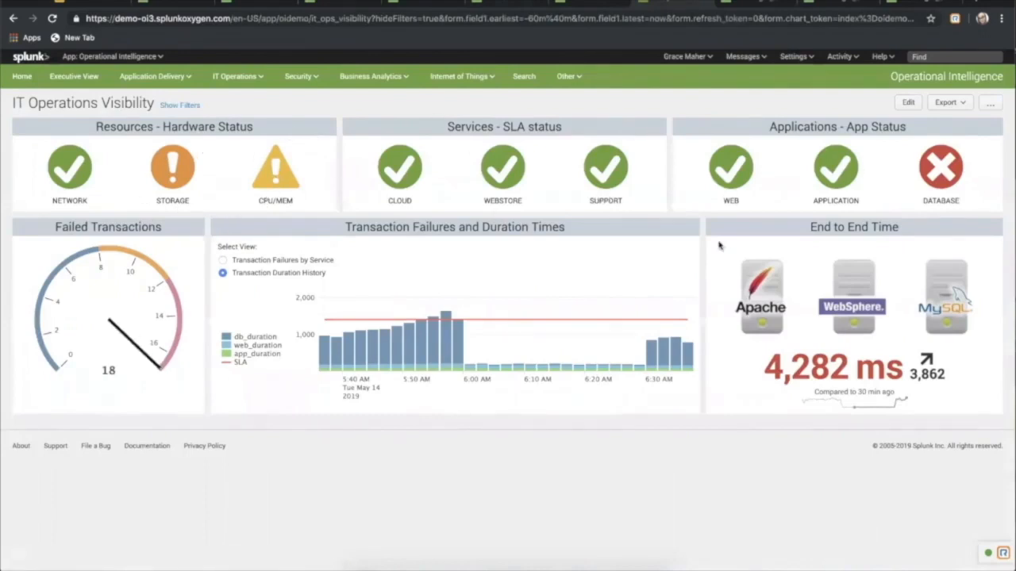
mouse_move(288, 209)
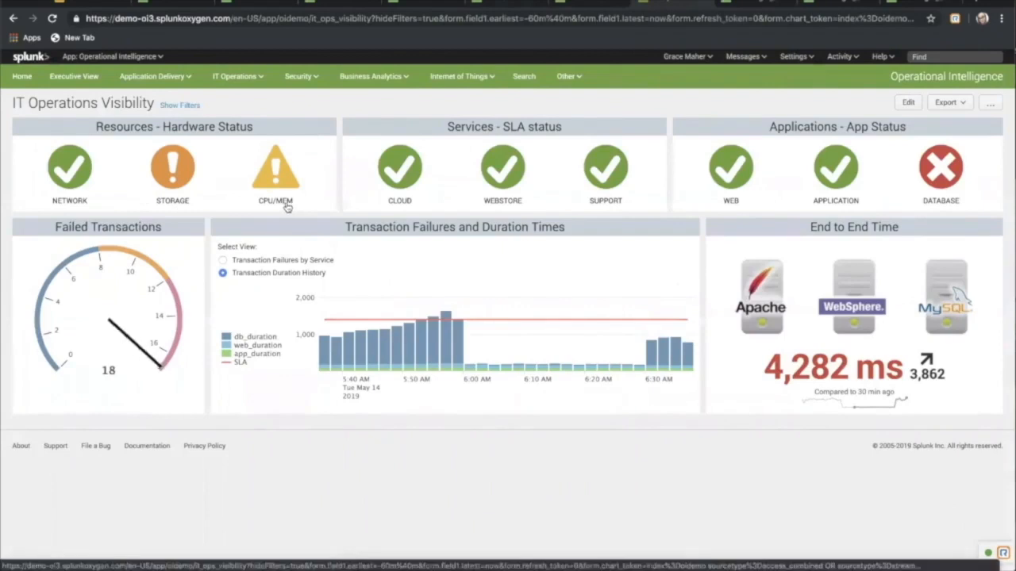
mouse_move(279, 206)
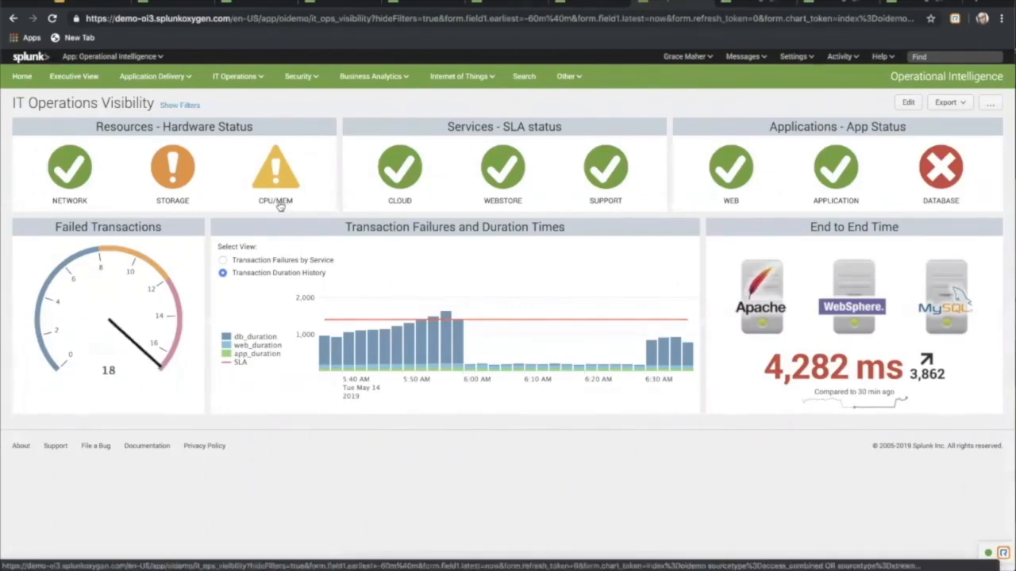
Step: Expand the CPU/MEM hardware warning to reveal the Load Avg by Host chart
click(276, 168)
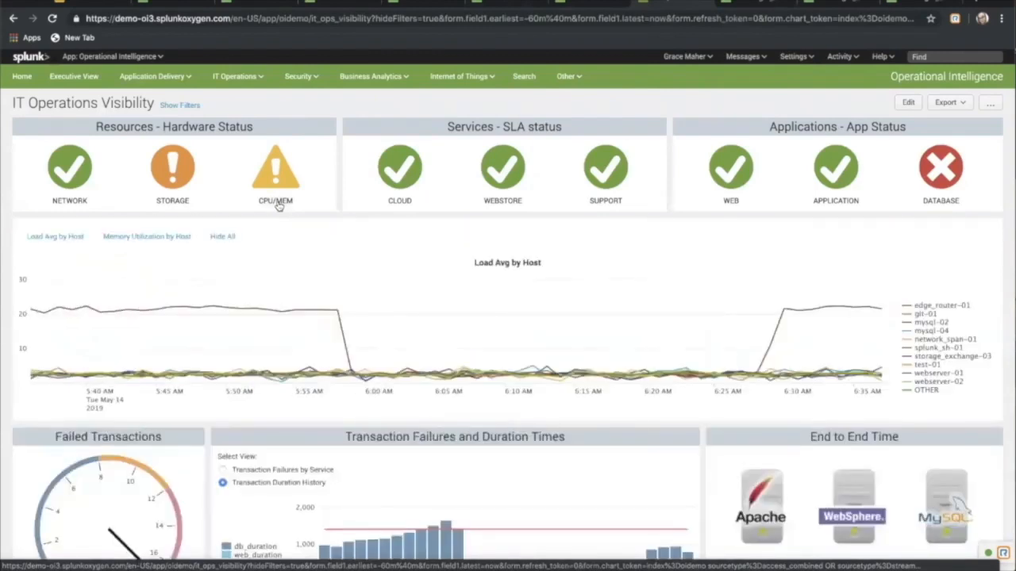
mouse_move(266, 309)
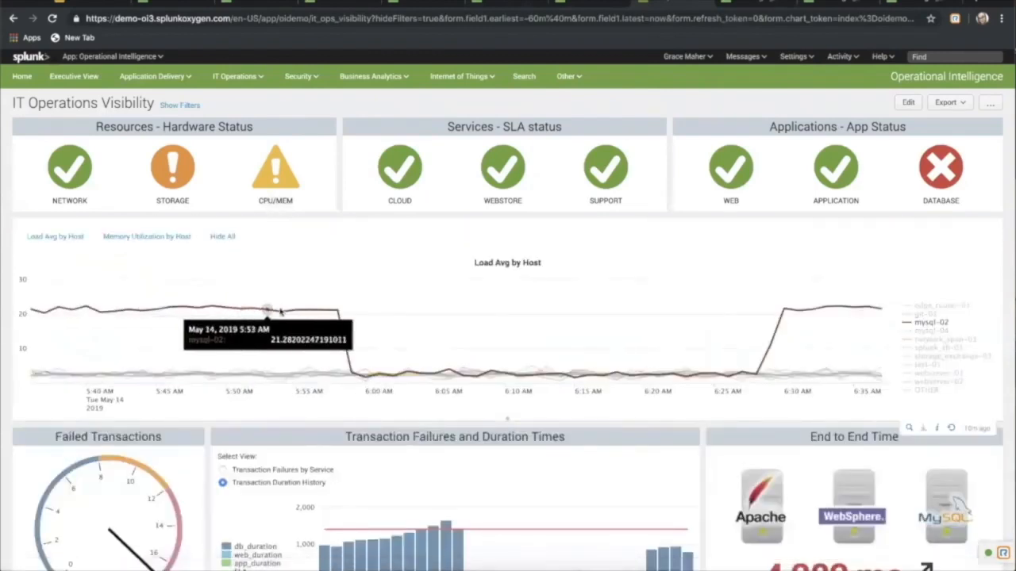
mouse_move(352, 362)
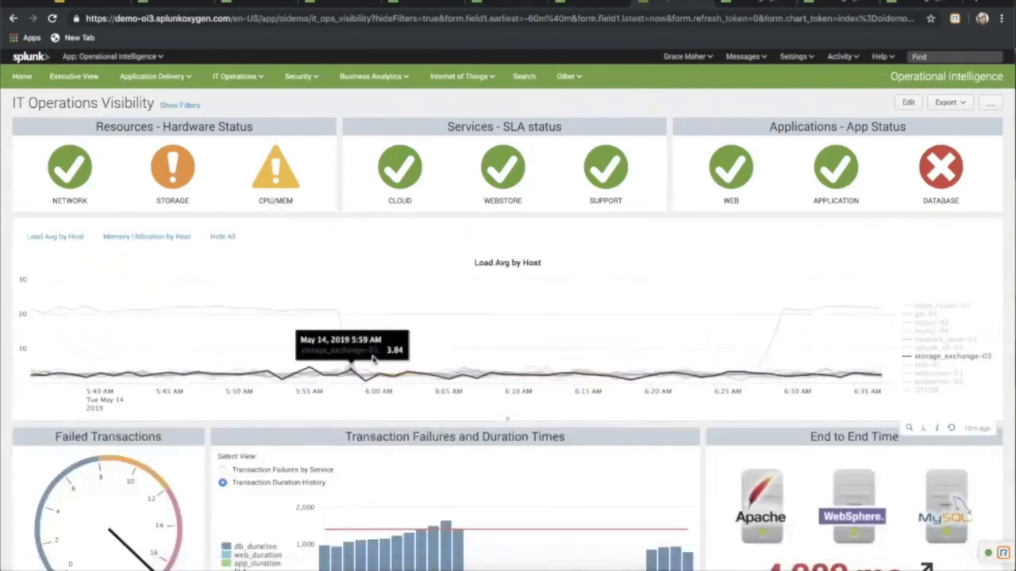
mouse_move(500, 373)
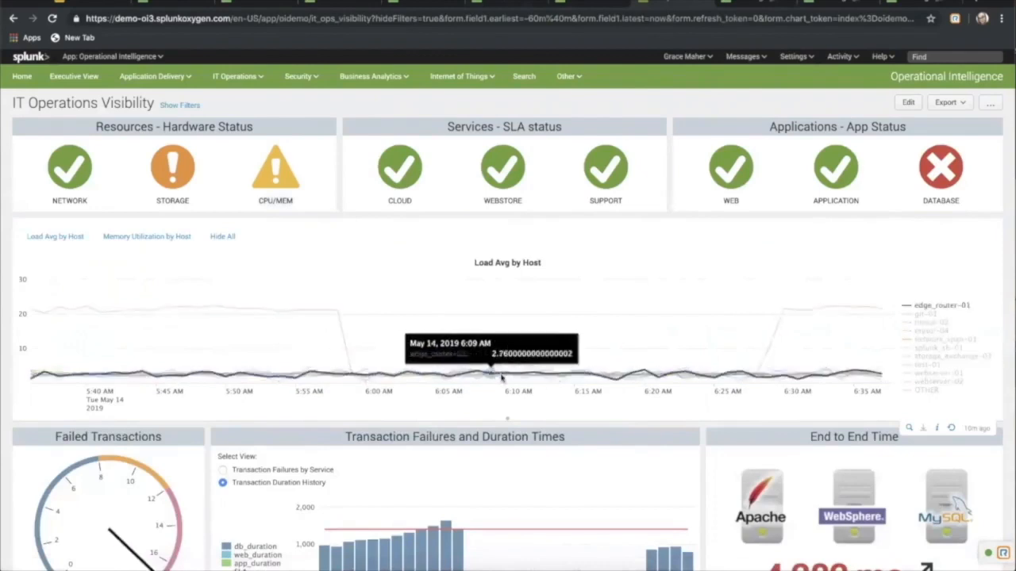
mouse_move(251, 143)
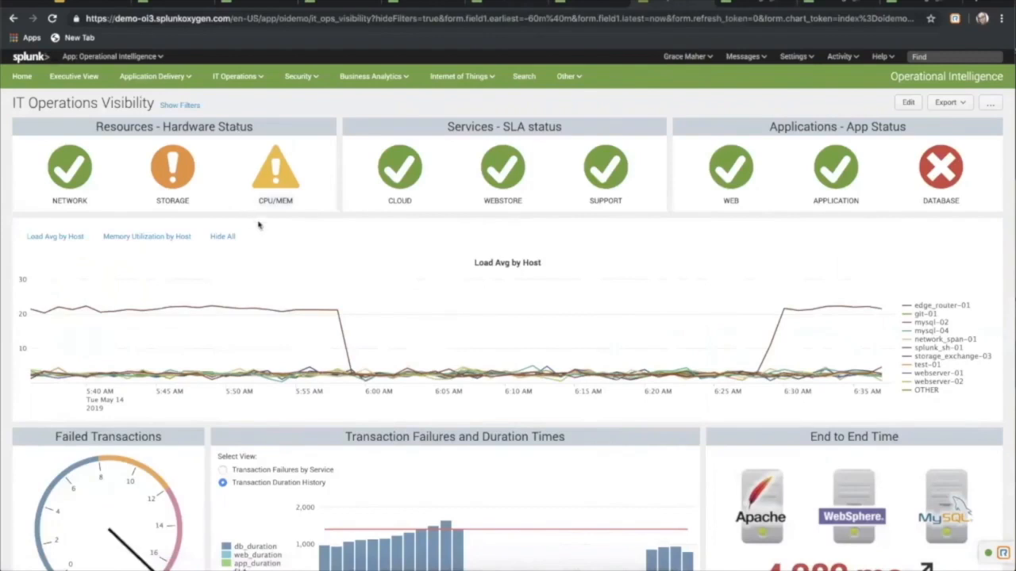
mouse_move(260, 124)
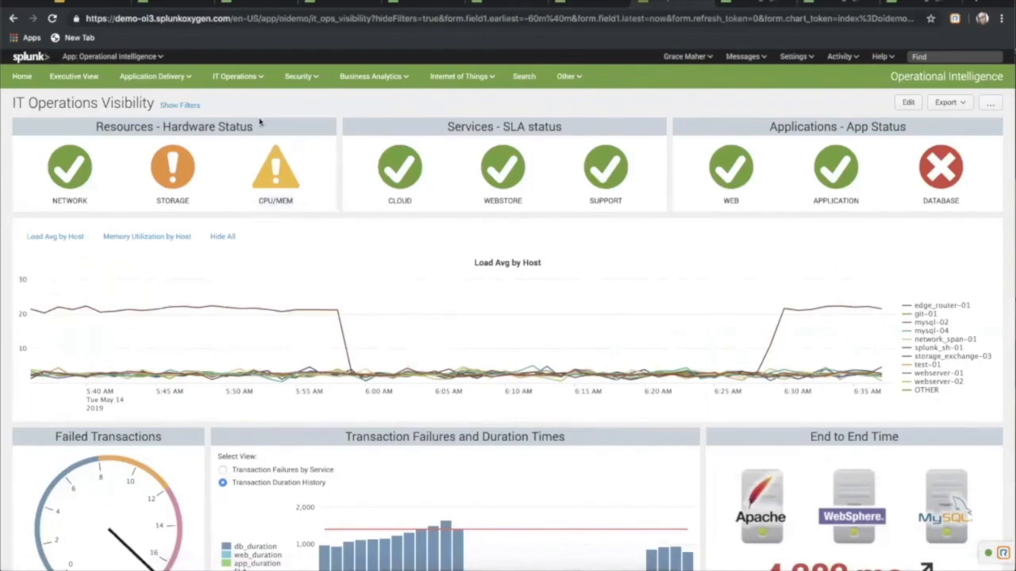
mouse_move(257, 124)
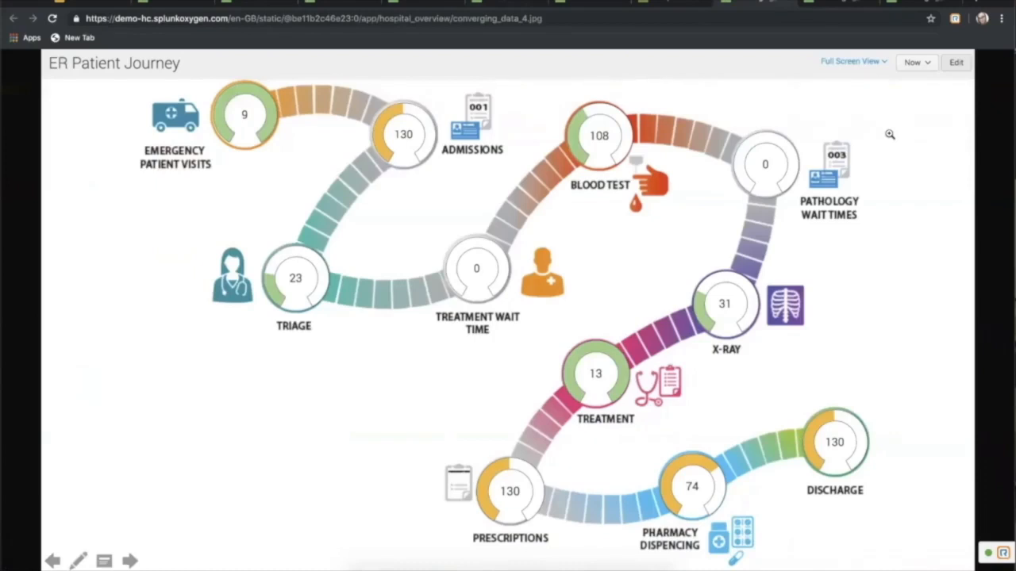
mouse_move(692, 128)
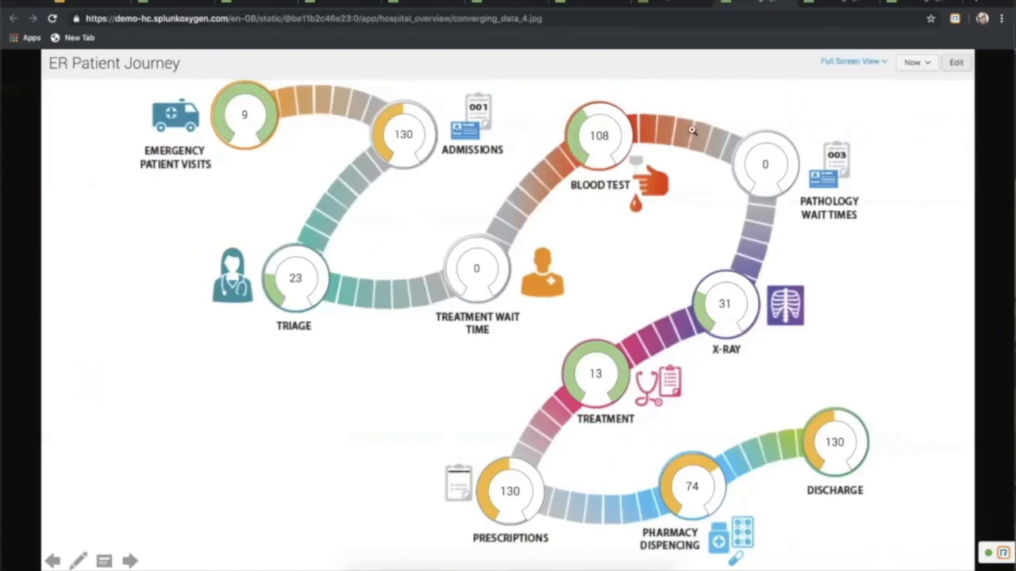
mouse_move(289, 108)
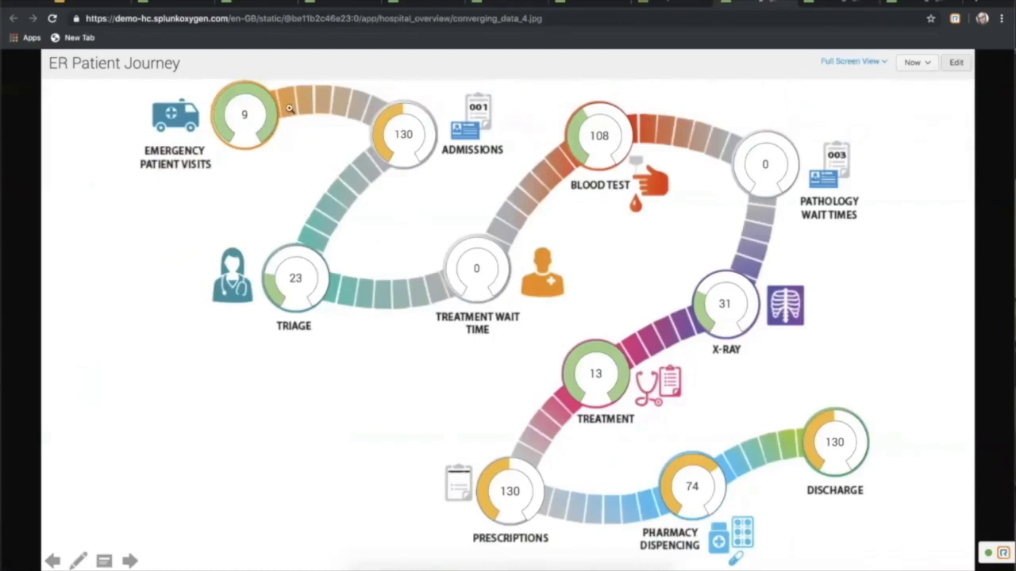
mouse_move(609, 427)
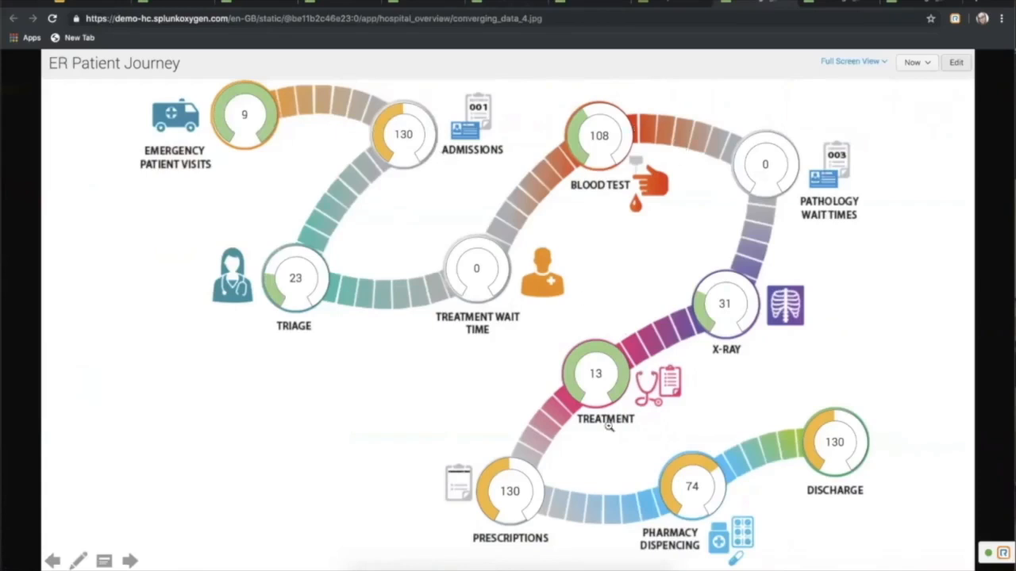
mouse_move(658, 38)
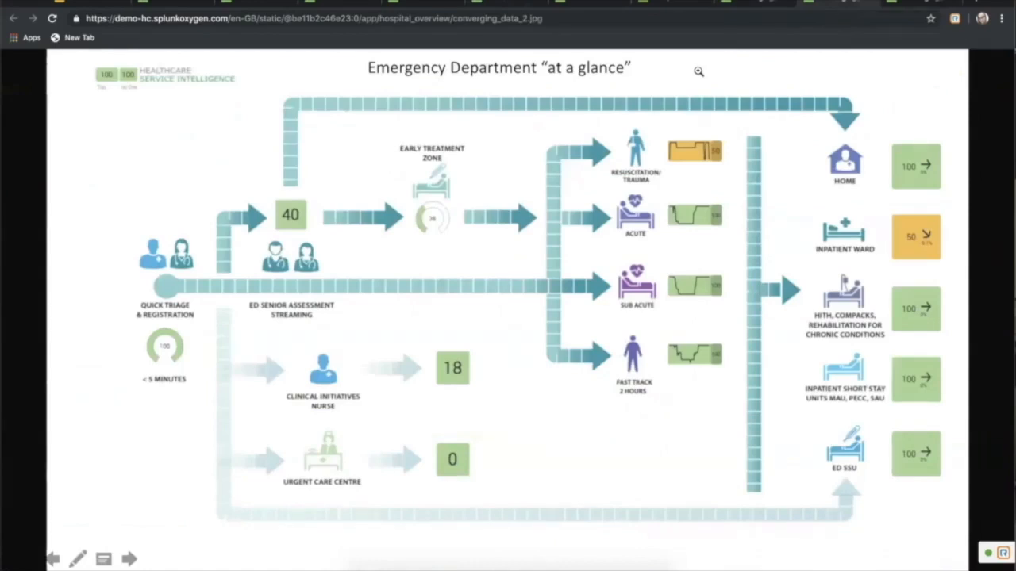
mouse_move(794, 44)
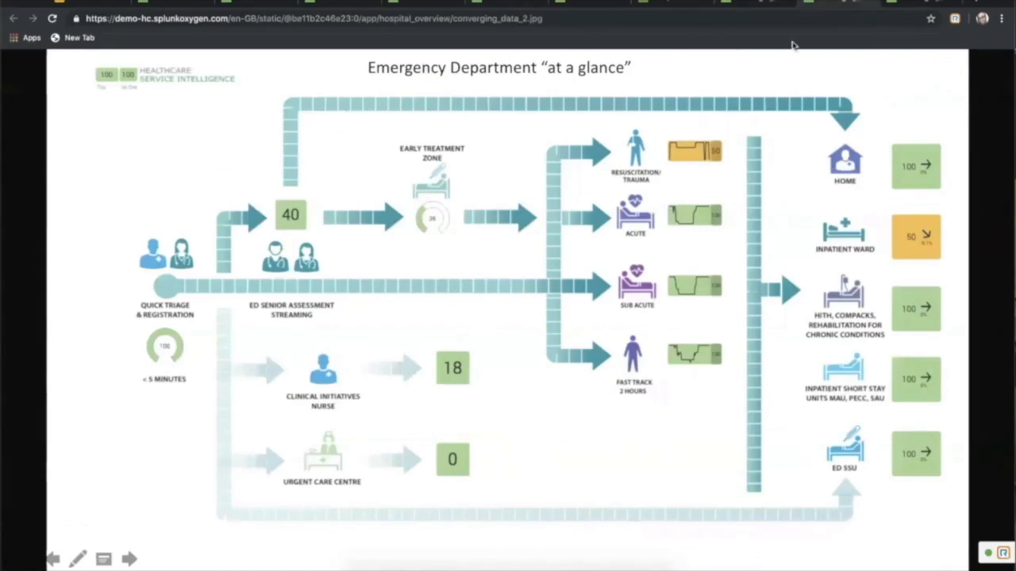